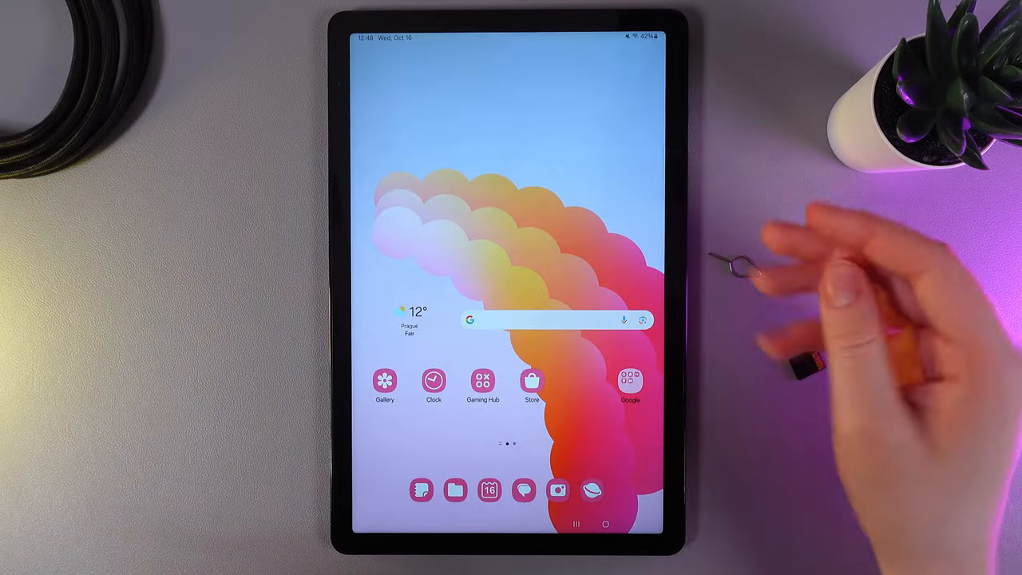
pyautogui.moveTo(758, 303)
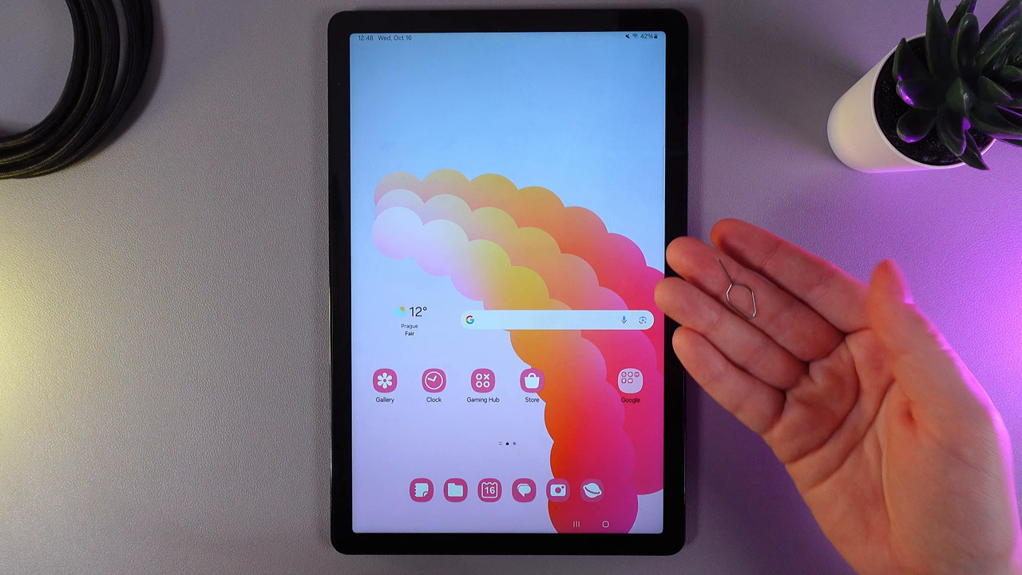